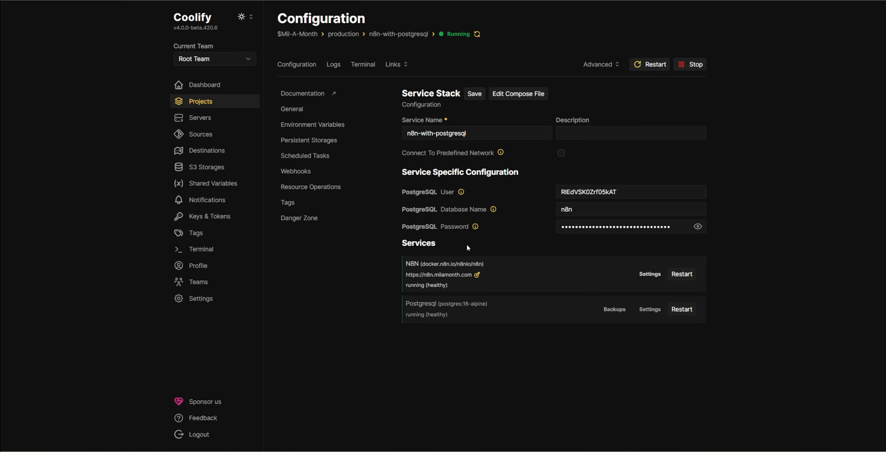
# Step: Open the n8n instance in the browser via the N8N service URL
pyautogui.click(438, 274)
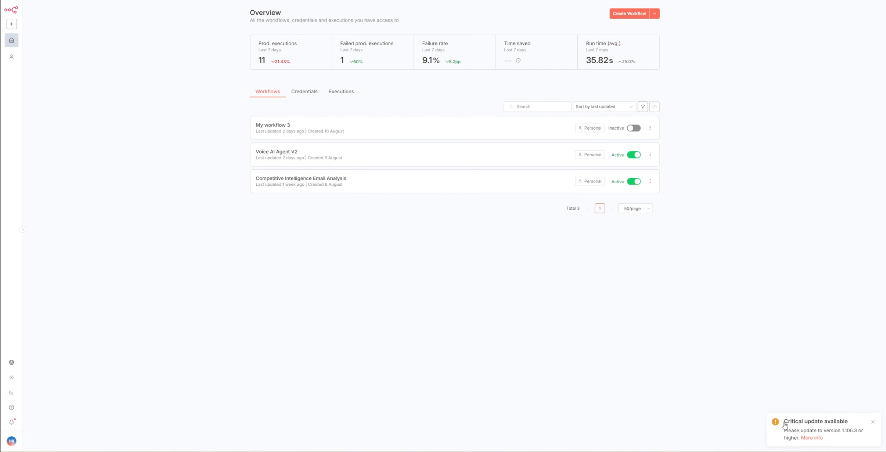
pyautogui.moveTo(138, 353)
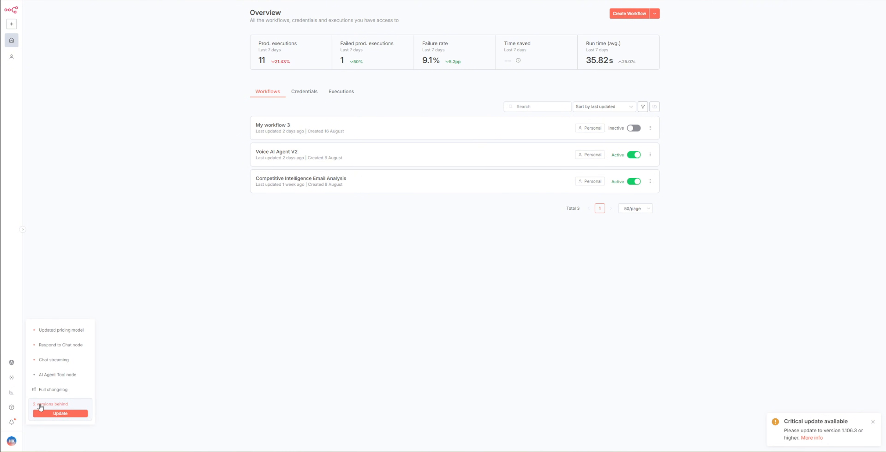
# Step: Show the Update panel from the sidebar version notice, revealing the instance is two versions behind
pyautogui.click(60, 413)
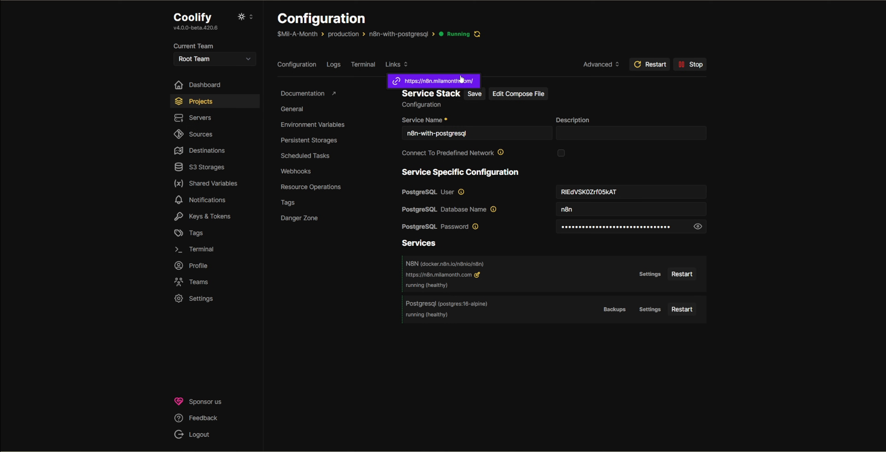
pyautogui.moveTo(563, 79)
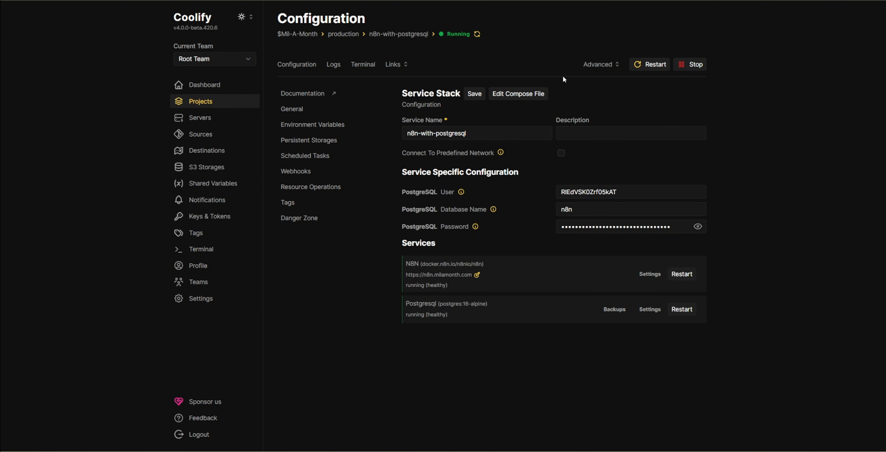
pyautogui.moveTo(639, 74)
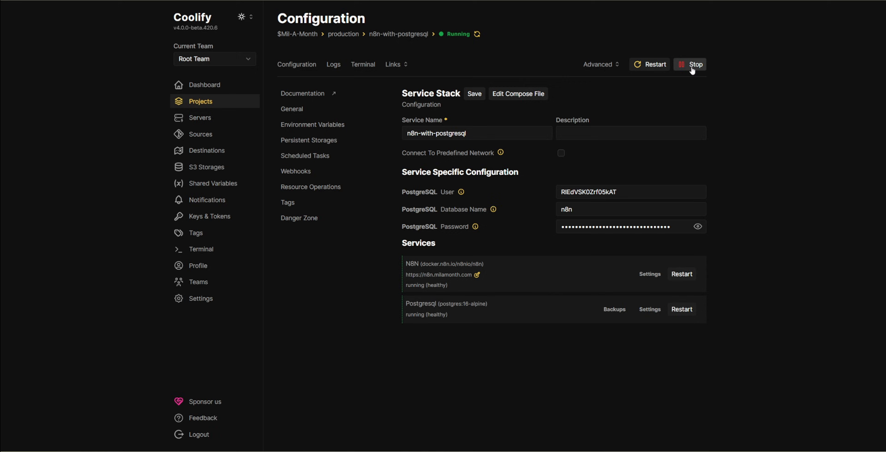
# Step: Stop the n8n-with-postgresql stack with 'Run Docker Cleanup' kept, confirmed, and dismiss the notice
pyautogui.click(690, 63)
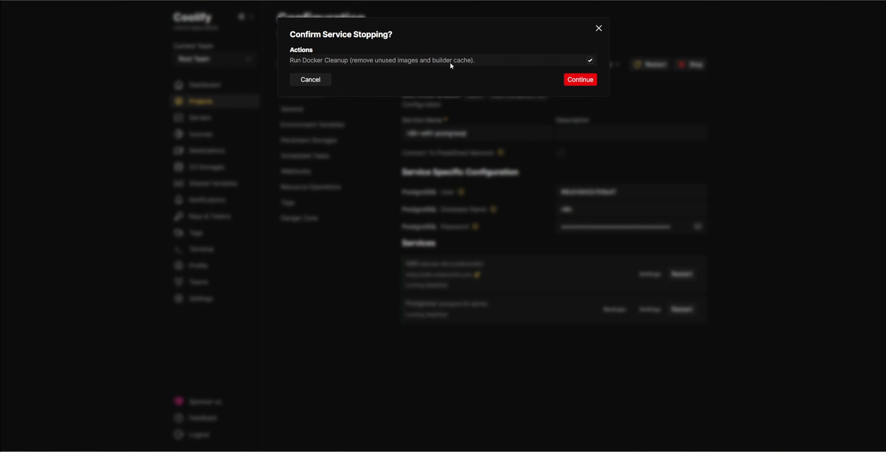
pyautogui.moveTo(429, 76)
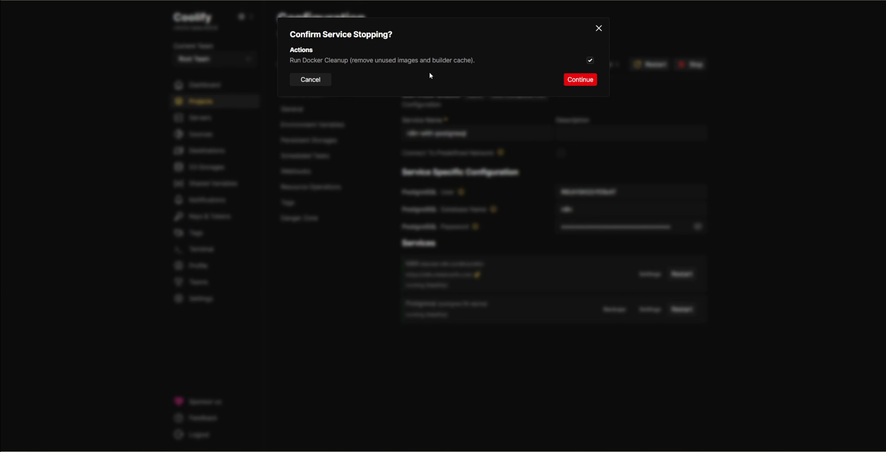
pyautogui.click(579, 80)
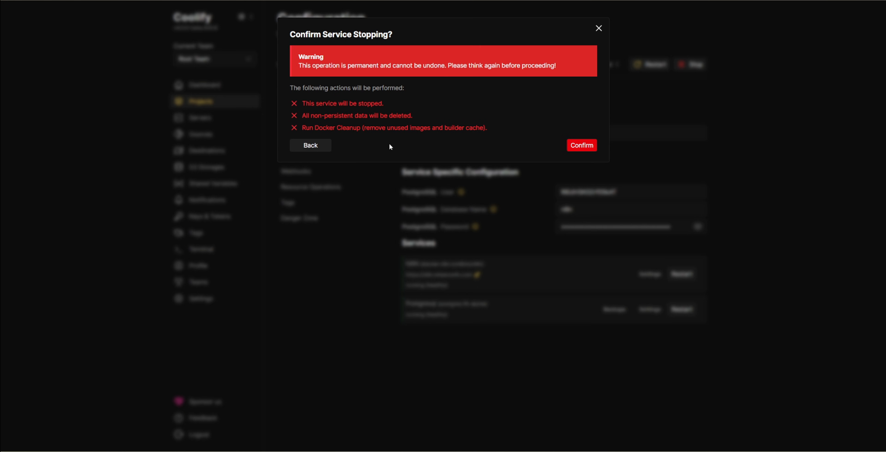
pyautogui.click(581, 146)
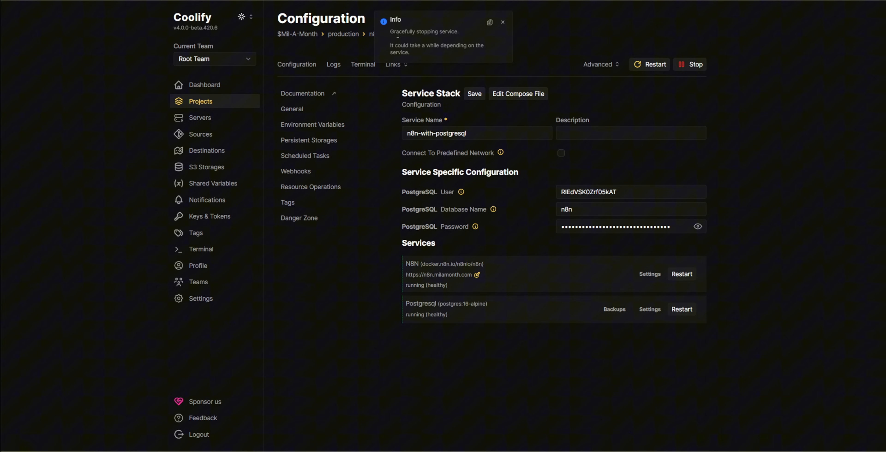
pyautogui.click(502, 22)
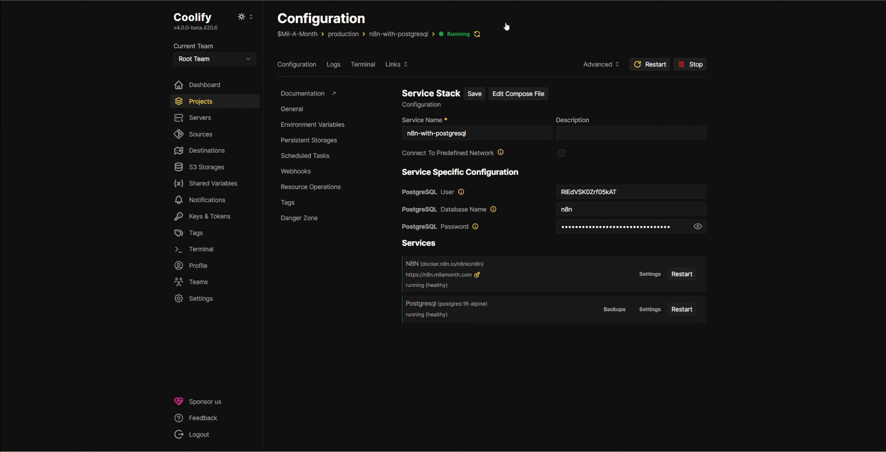
pyautogui.moveTo(489, 67)
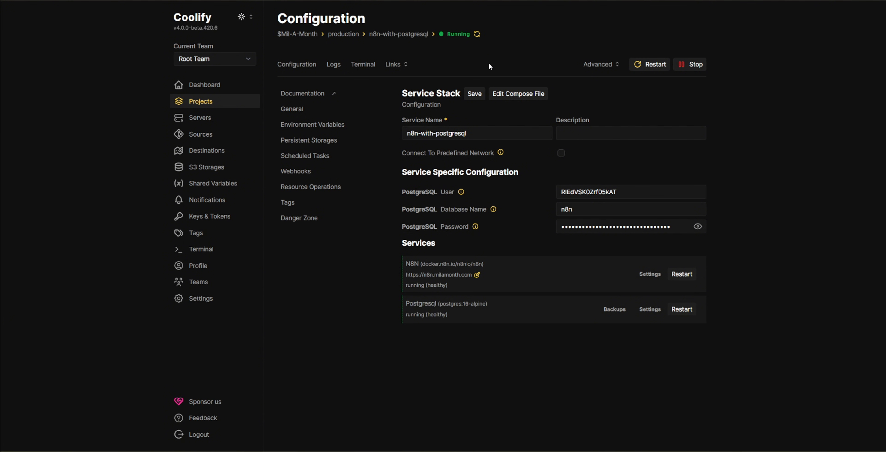
# Step: Check the stack status badge reads Exited with N8N and Postgres stopped
pyautogui.click(693, 64)
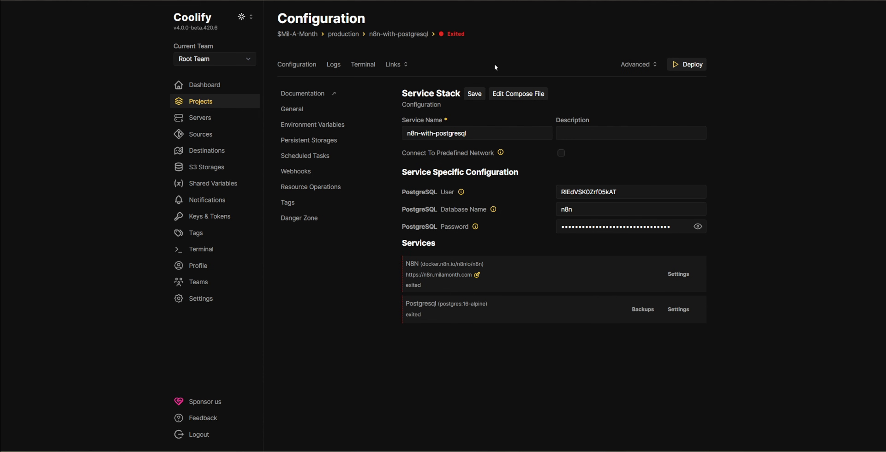
pyautogui.moveTo(455, 36)
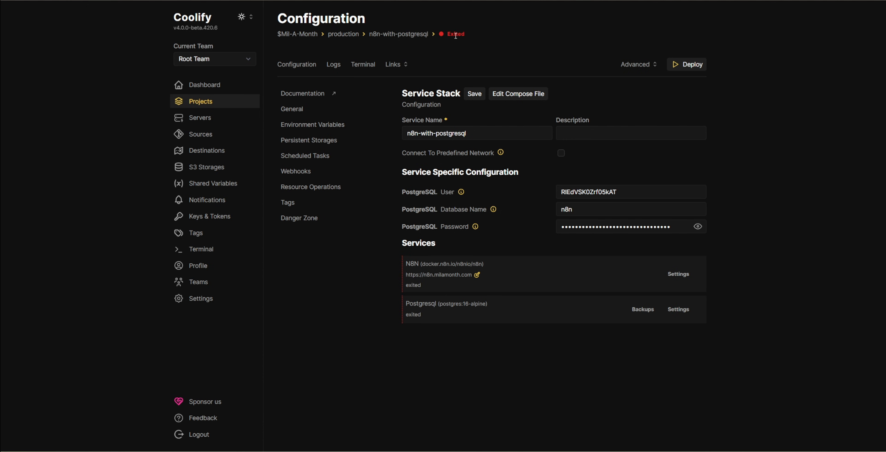
pyautogui.moveTo(513, 55)
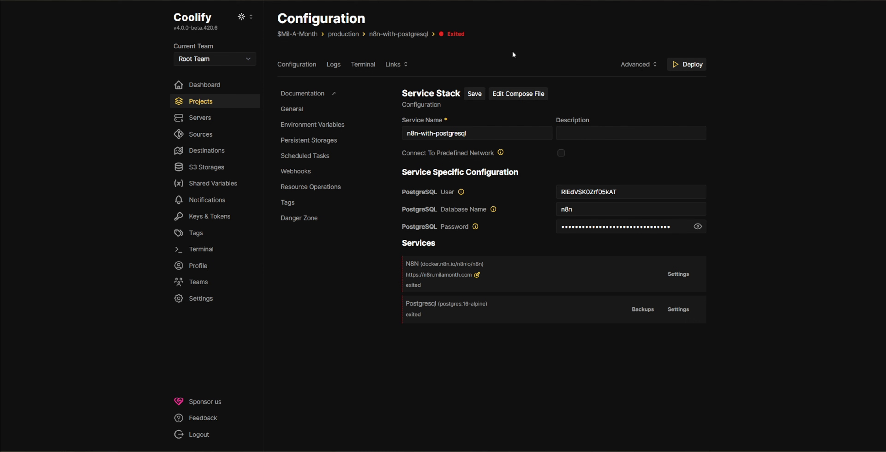
pyautogui.moveTo(686, 116)
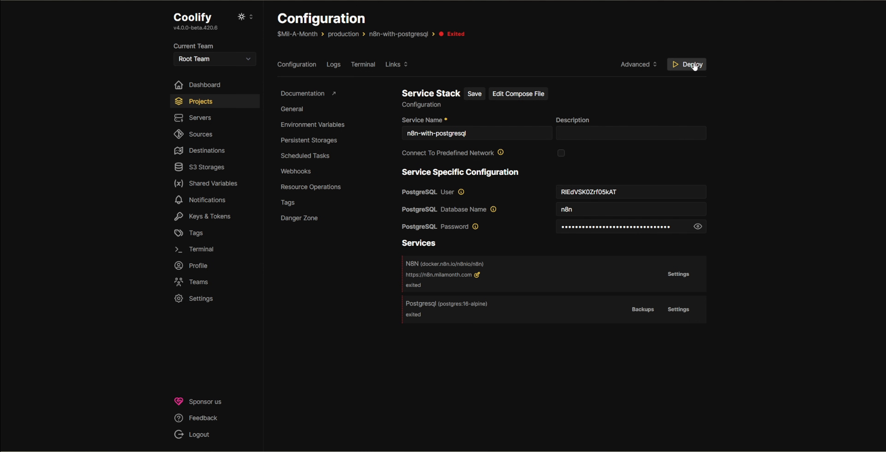
# Step: Redeploy the stopped stack, pulling the new n8n image until a Postgres container-name conflict appears
pyautogui.click(690, 64)
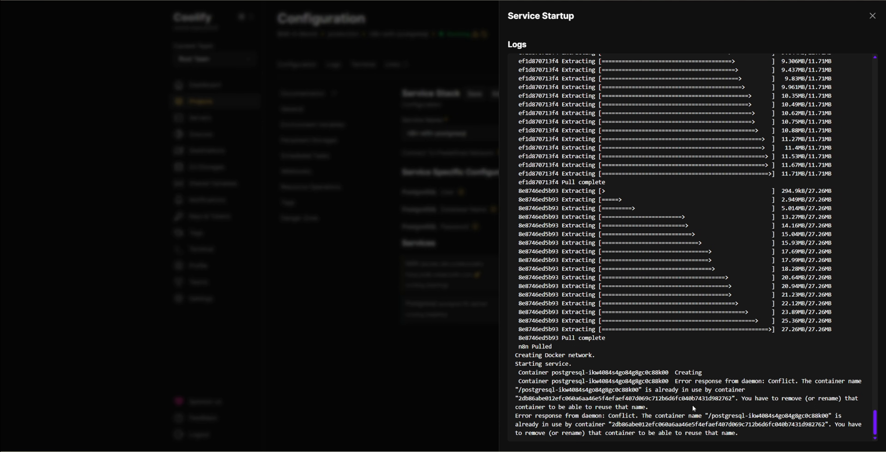
pyautogui.moveTo(605, 407)
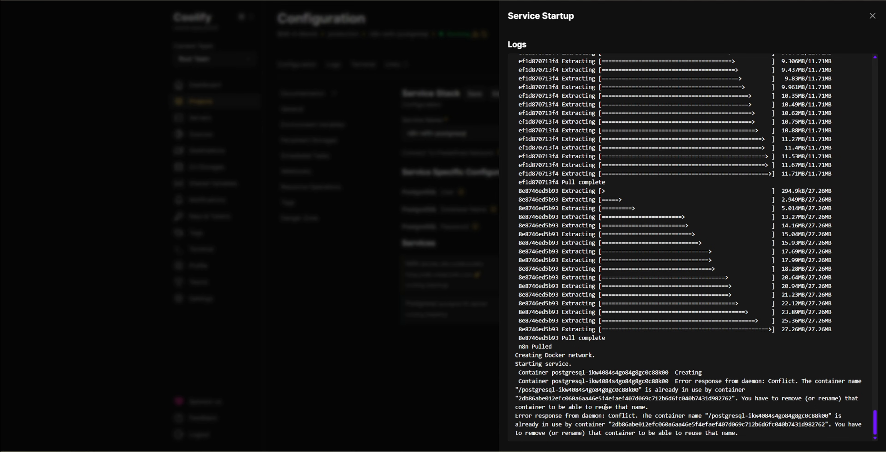
# Step: Leave the startup log and open the N8N-With-PostgreSQL service from production resources
pyautogui.click(871, 15)
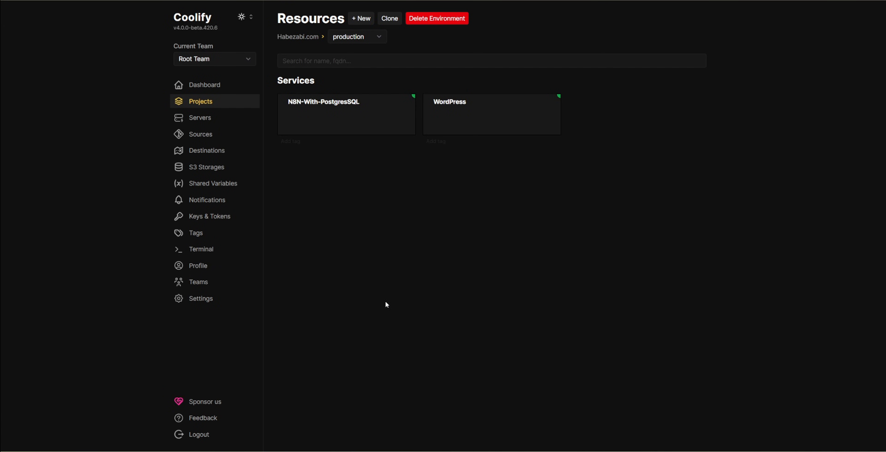
pyautogui.moveTo(334, 159)
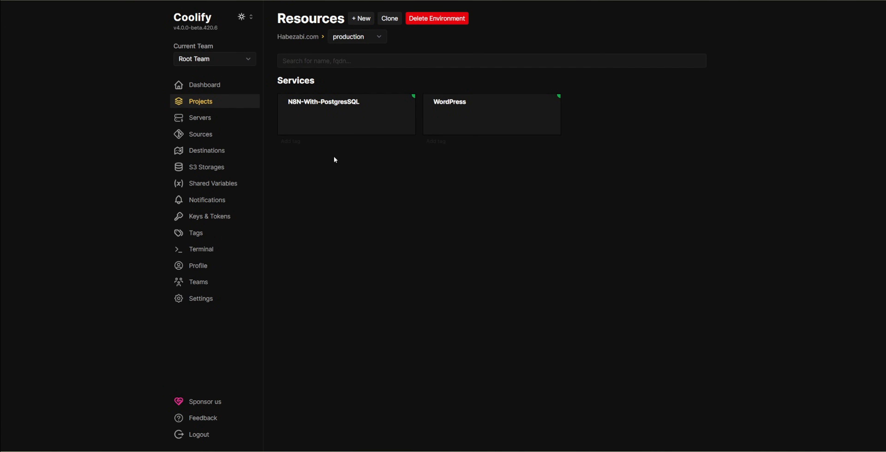
pyautogui.moveTo(333, 121)
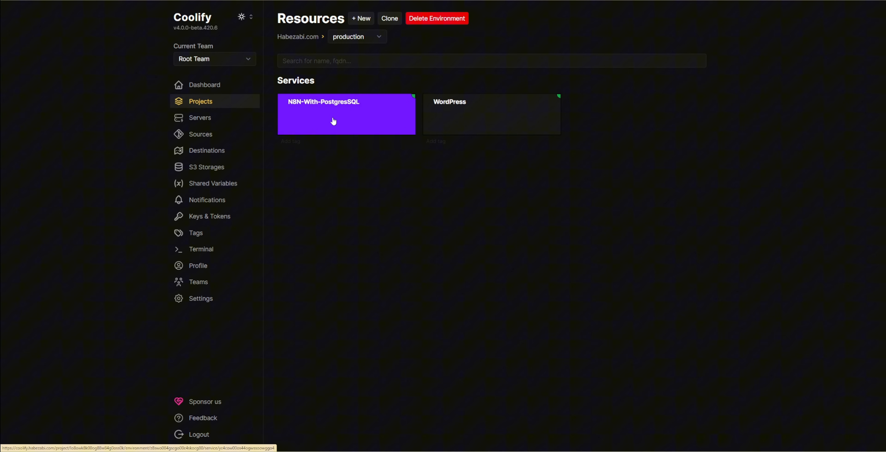
pyautogui.click(333, 119)
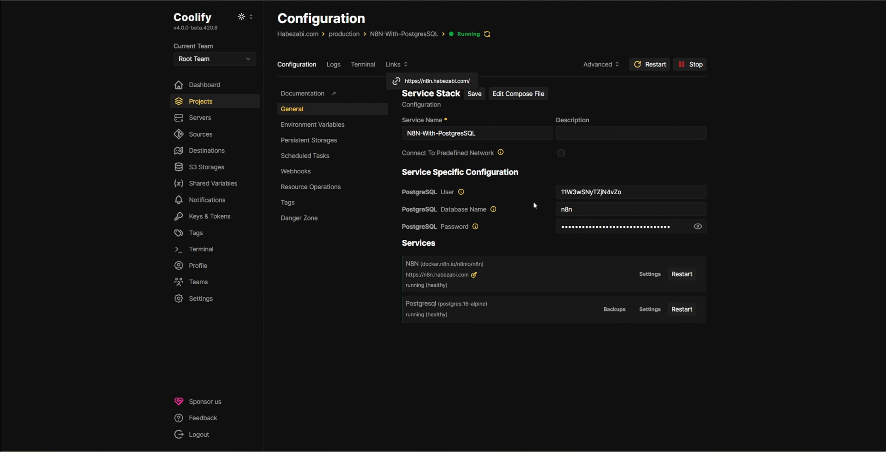
# Step: Stop the N8N-With-PostgreSQL stack with a confirmed stop so both services exit
pyautogui.click(693, 64)
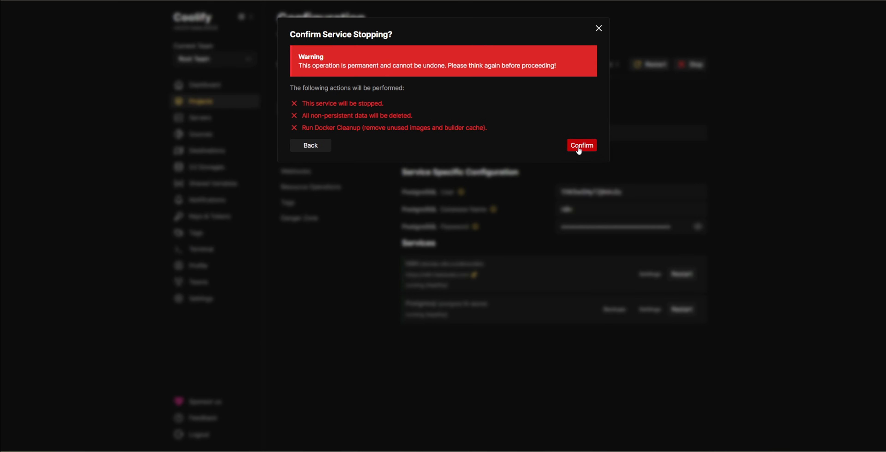
pyautogui.click(581, 145)
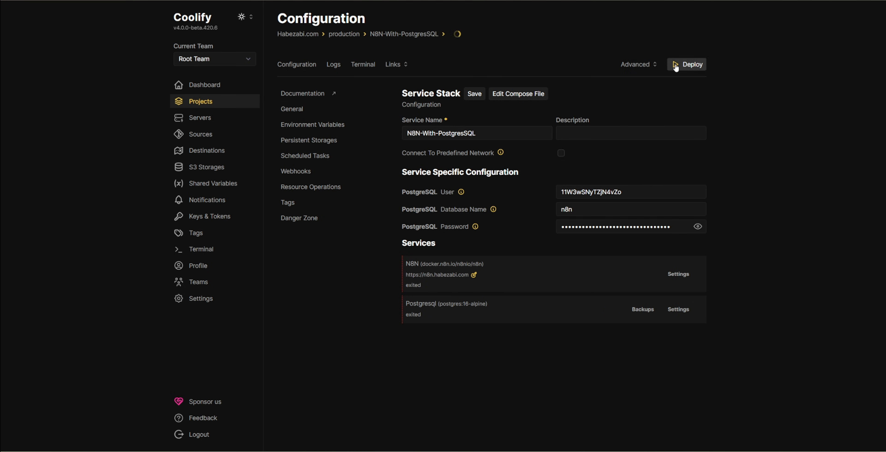
# Step: Redeploy the stack with freshly pulled n8n and postgresql images until both containers show Started
pyautogui.click(690, 63)
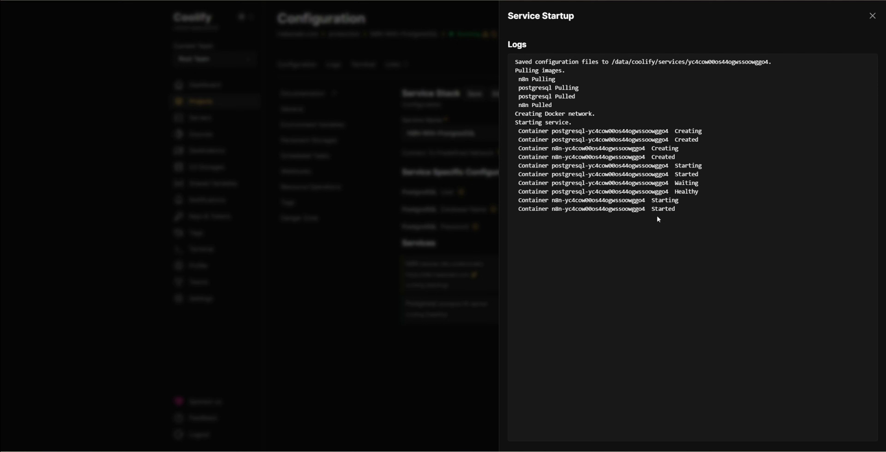
pyautogui.click(871, 15)
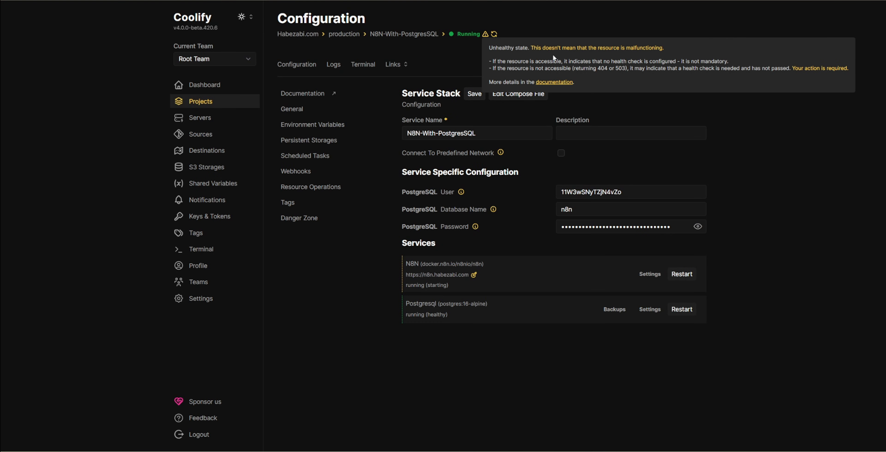
pyautogui.moveTo(514, 60)
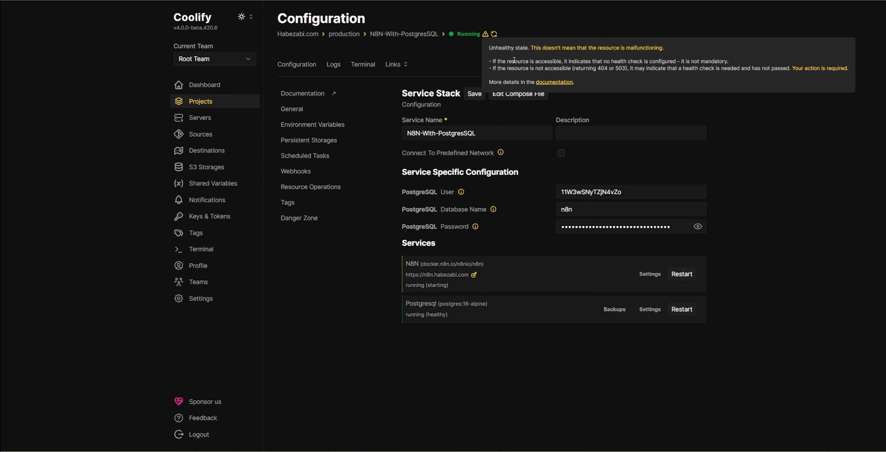